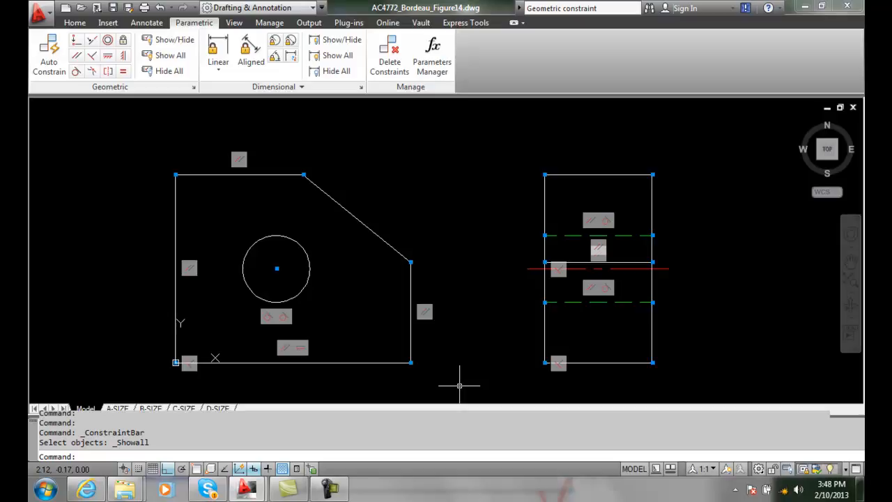
mouse_move(137, 271)
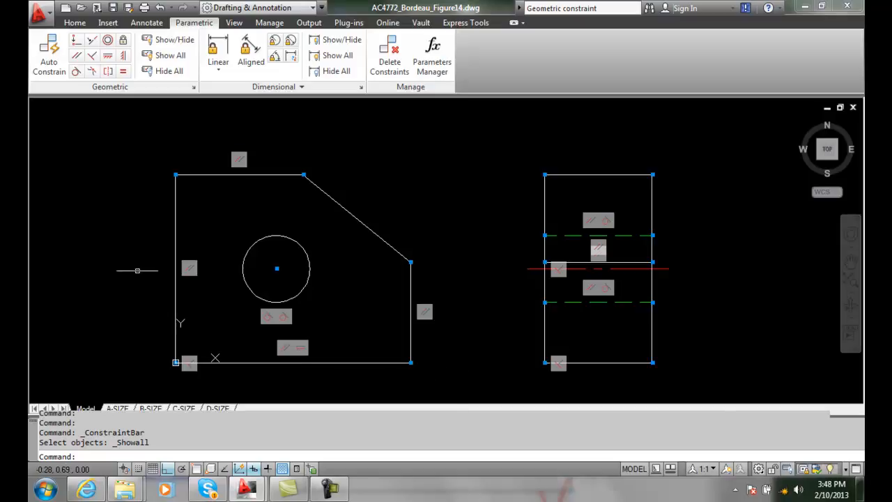
mouse_move(195, 168)
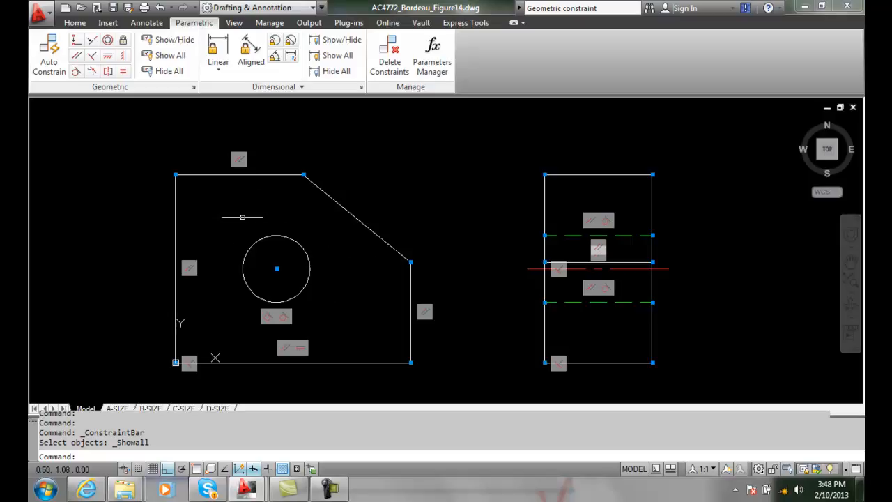
mouse_move(279, 235)
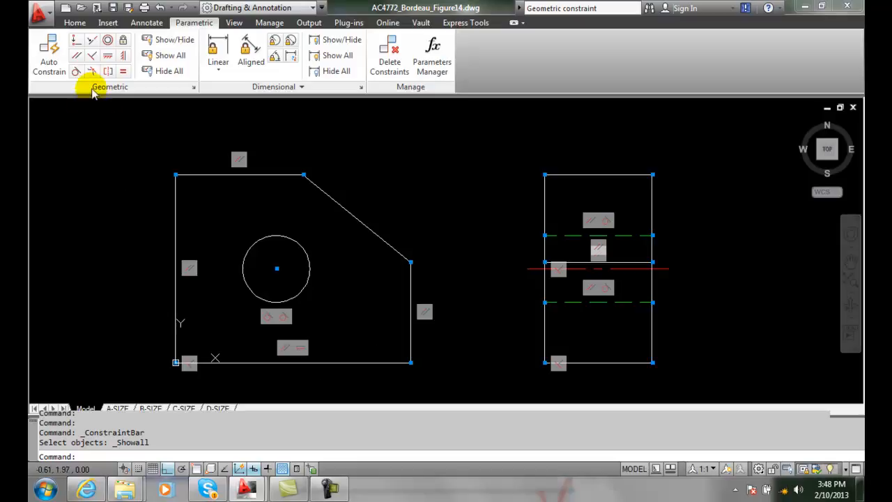
mouse_move(92, 39)
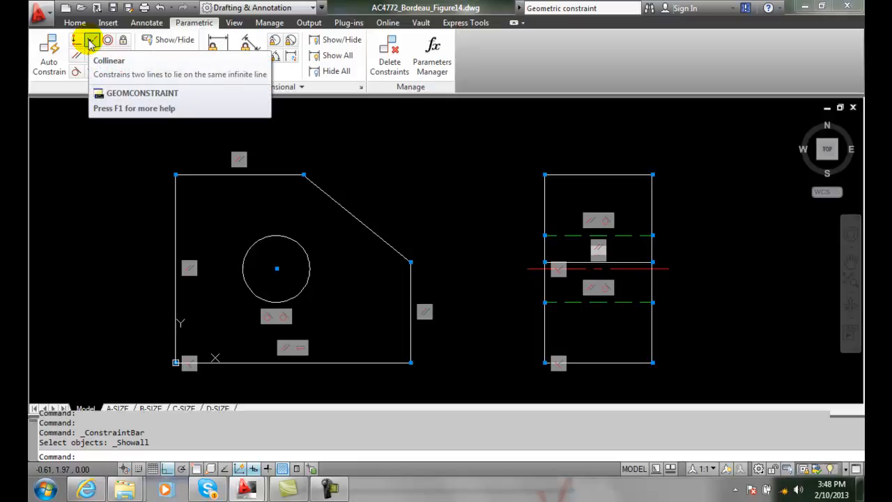
- Apply Collinear constraints pairing the front and side views' top edges, then their bottom edges
left_click(90, 39)
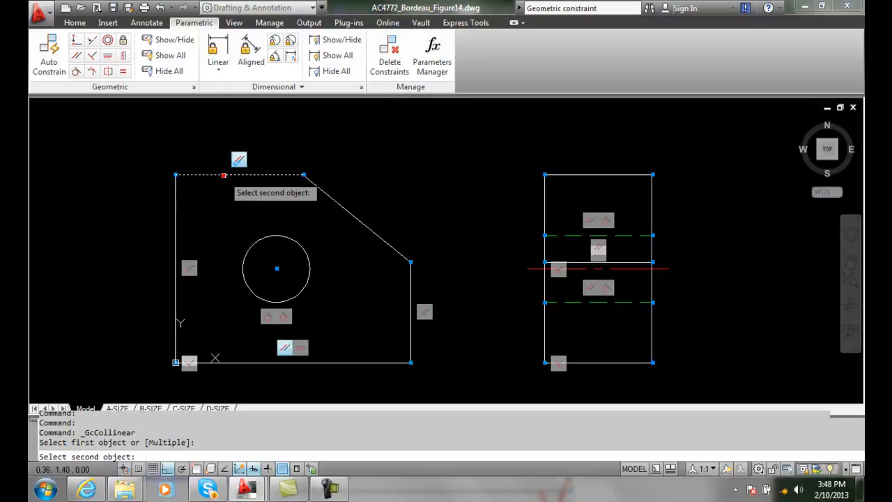
left_click(598, 175)
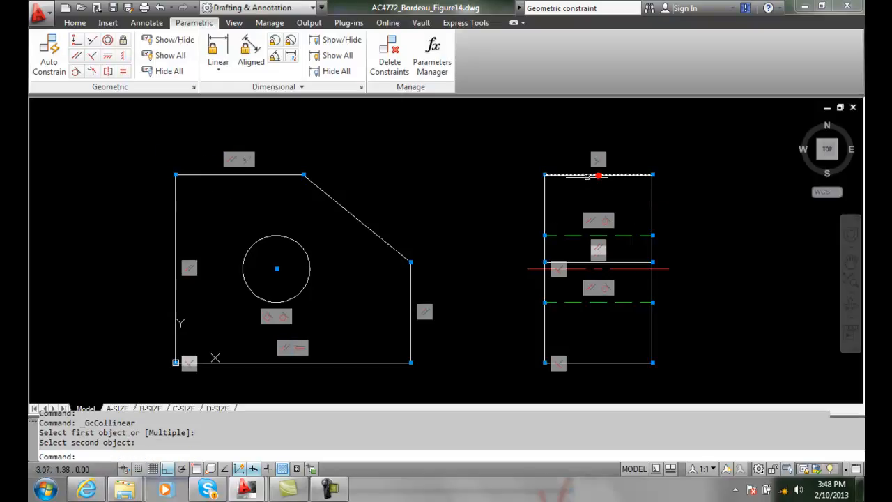
left_click(107, 39)
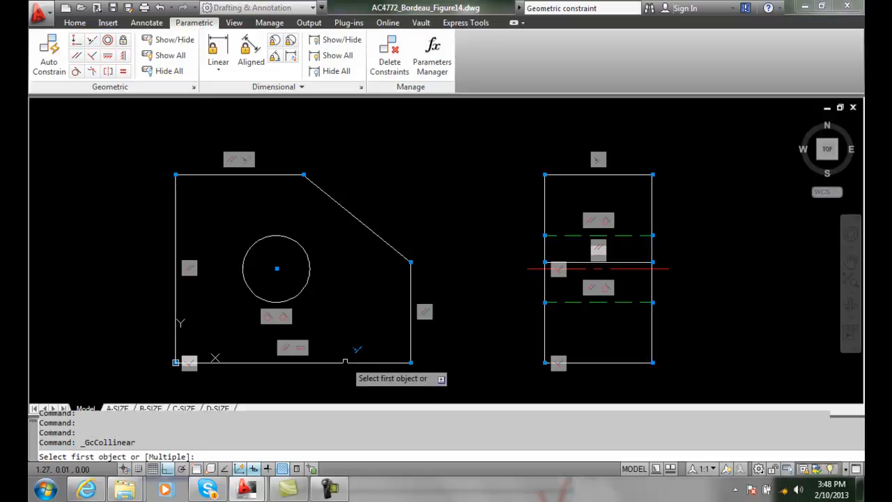
left_click(292, 360)
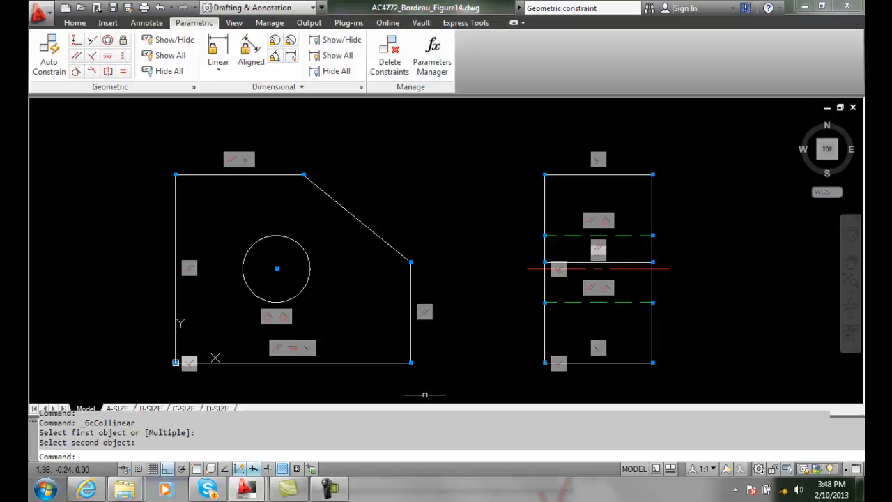
mouse_move(421, 392)
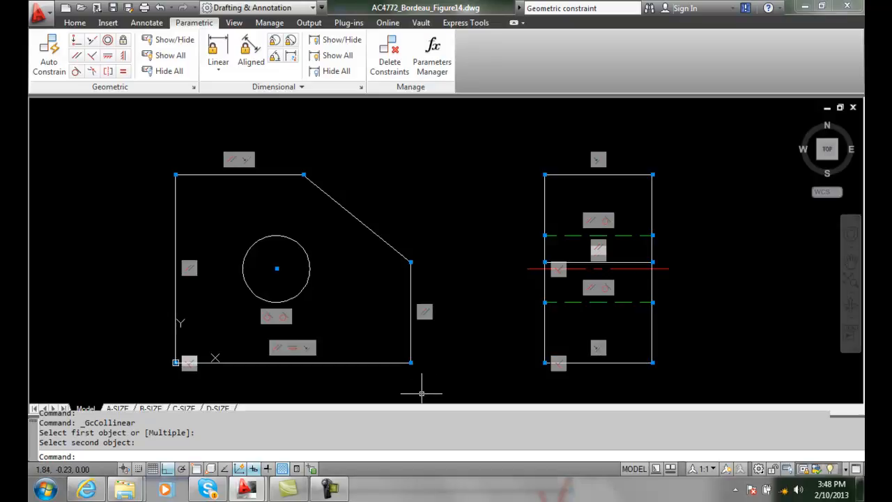
mouse_move(420, 393)
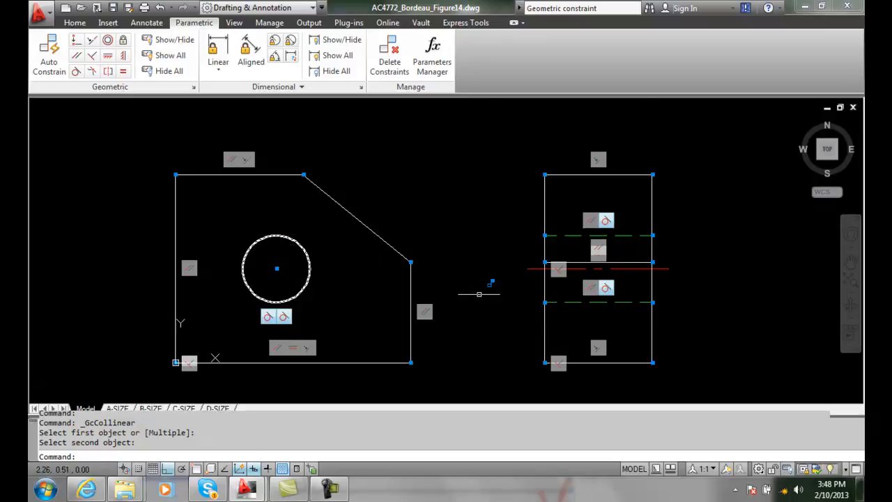
mouse_move(346, 307)
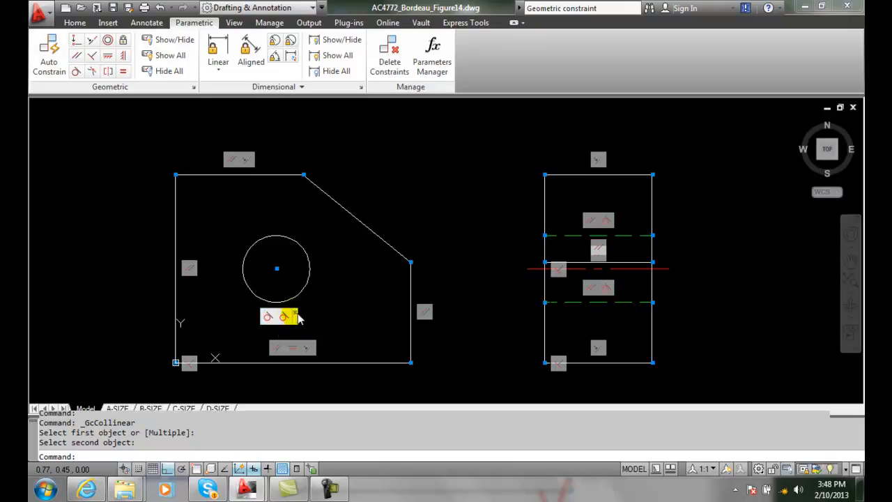
- Delete the tangent constraint bar under the front view's circle
right_click(284, 315)
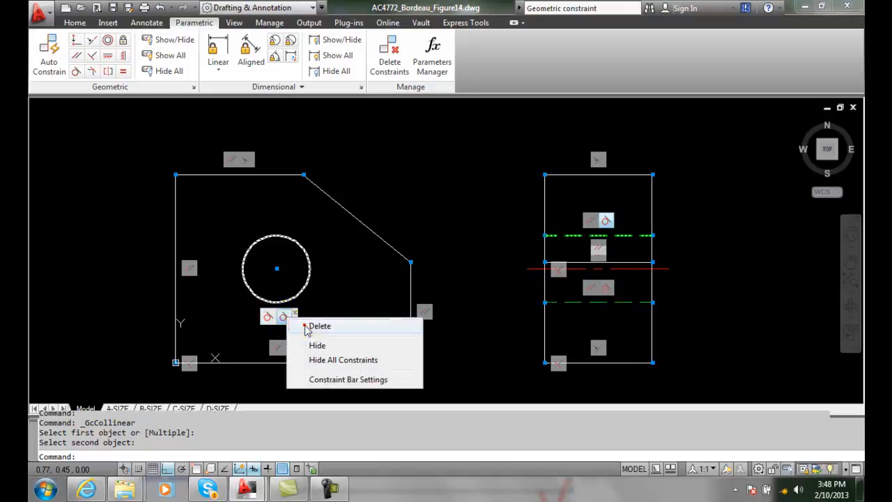
left_click(319, 326)
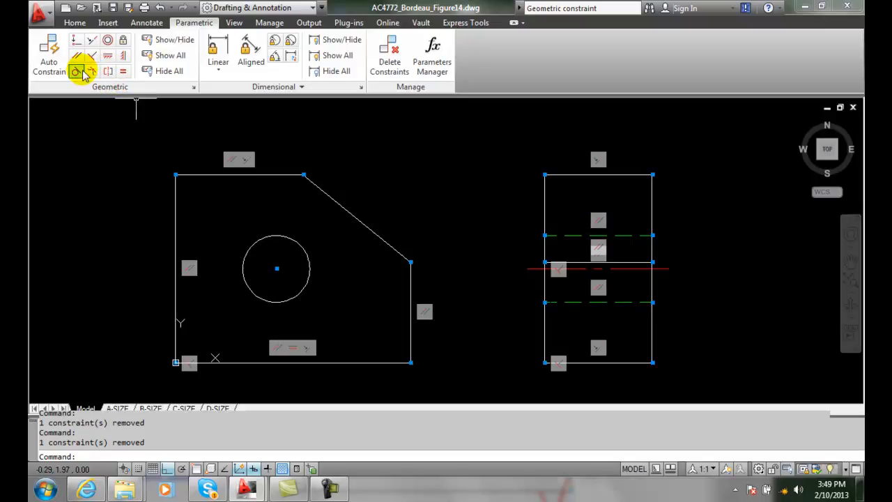
- Add a Tangent constraint between the circle and the side view's hidden line
left_click(75, 71)
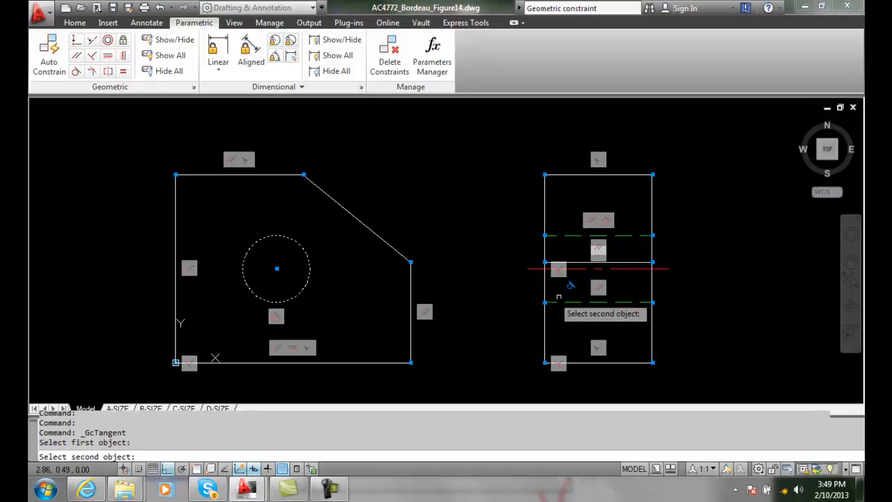
left_click(571, 301)
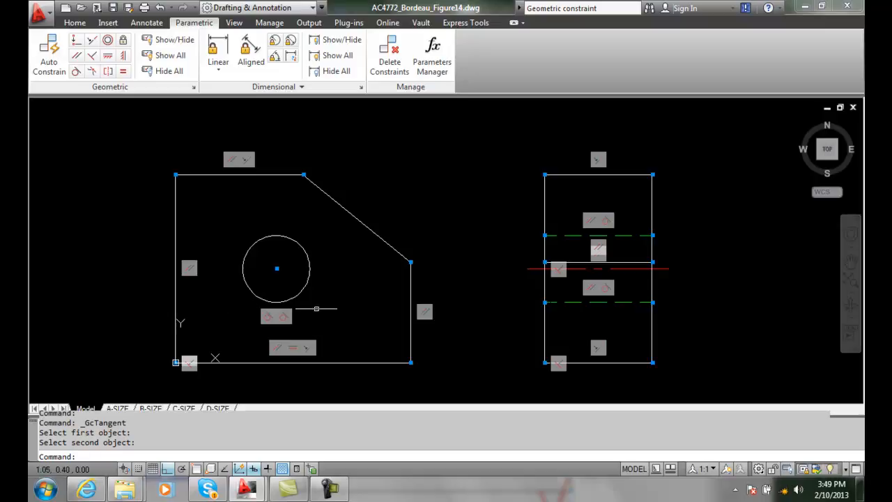
mouse_move(319, 317)
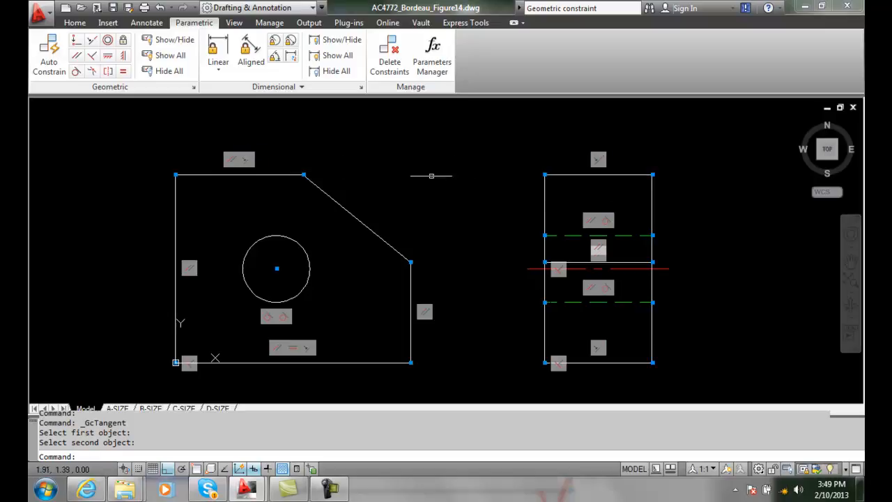
mouse_move(354, 374)
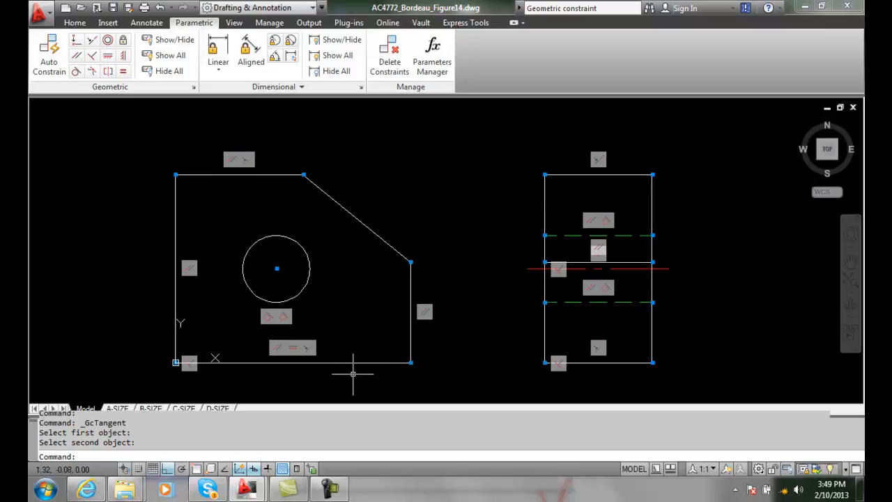